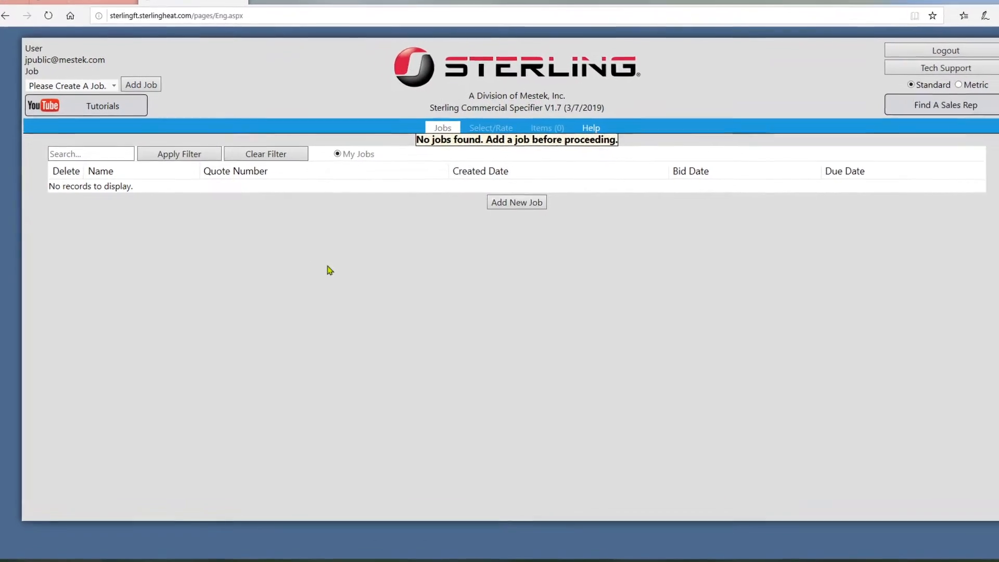
# Start a new job named 12 Elm Street with bid 3/19/2020, due 3/25/2020 and note '3rd Floor'.
pyautogui.click(517, 202)
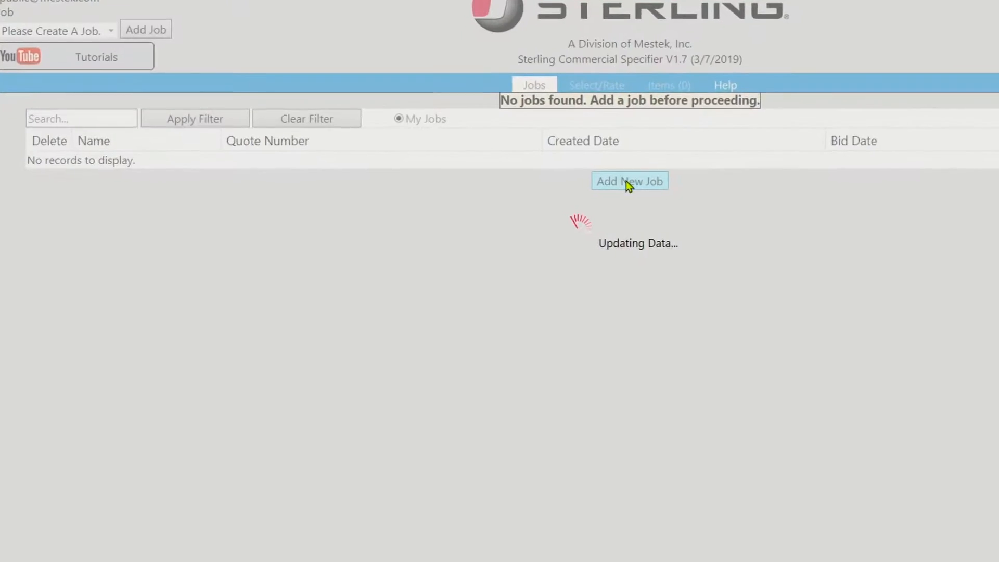
pyautogui.click(629, 181)
pyautogui.write('12 Elm Street')
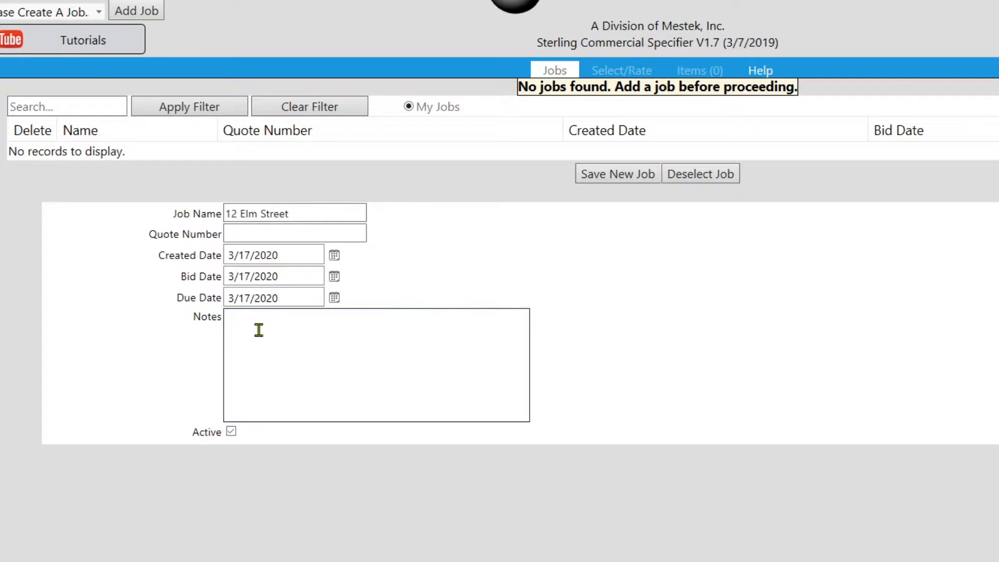
pyautogui.write('3rd Floor')
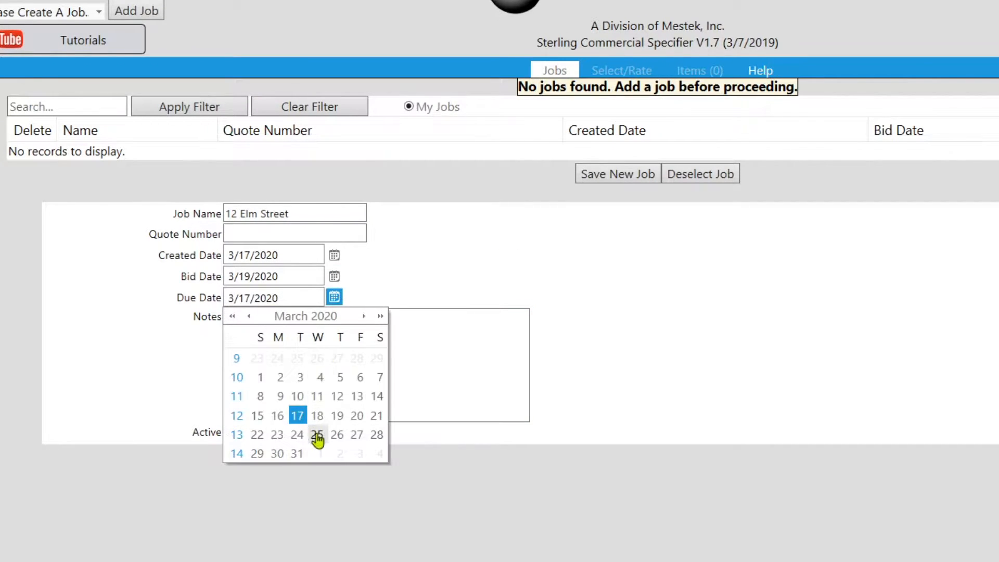
pyautogui.click(317, 436)
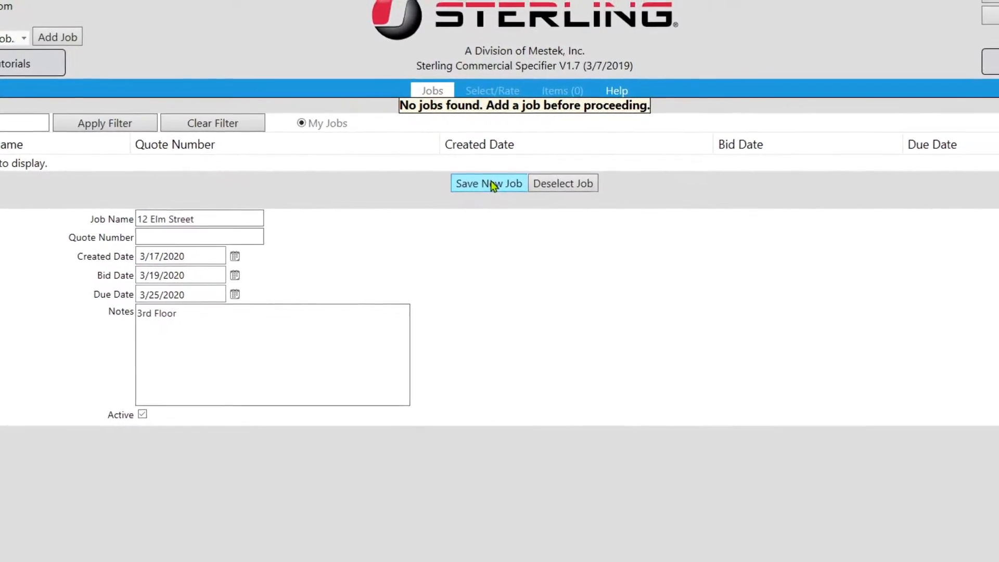
pyautogui.click(490, 183)
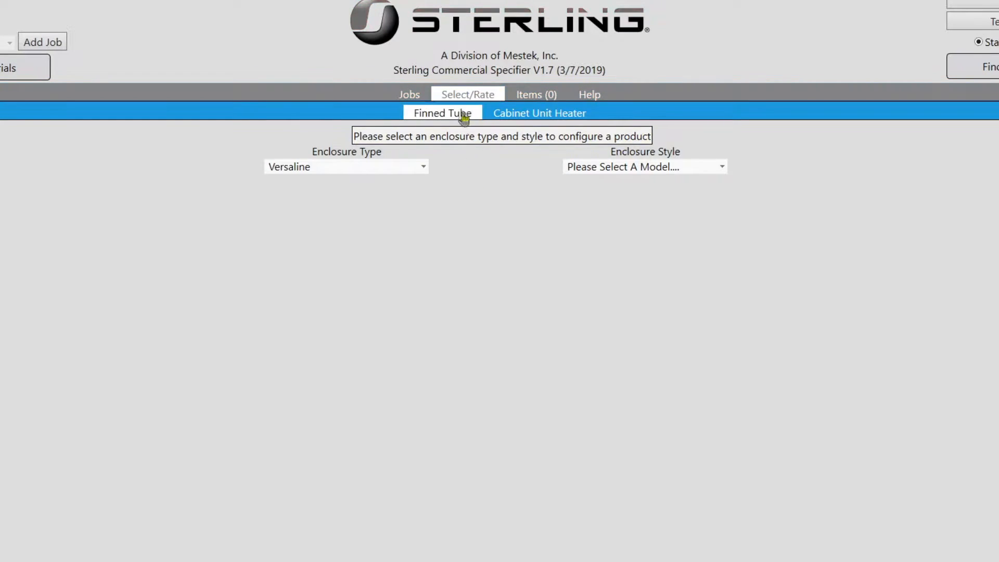
pyautogui.moveTo(471, 121)
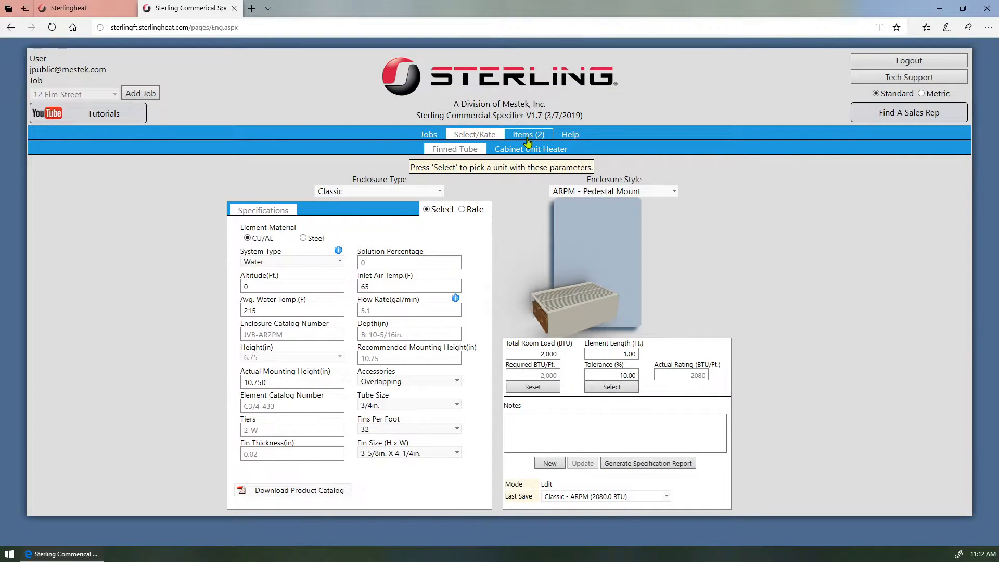
# Review the job's items, checking the Cabinet Unit Heater list and returning to Finned Tube.
pyautogui.click(526, 134)
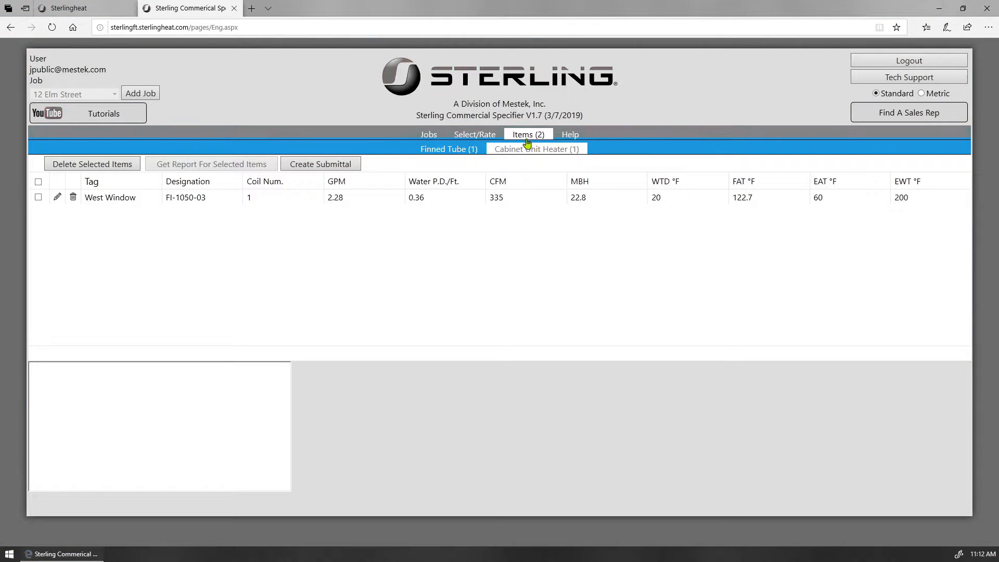
pyautogui.click(447, 149)
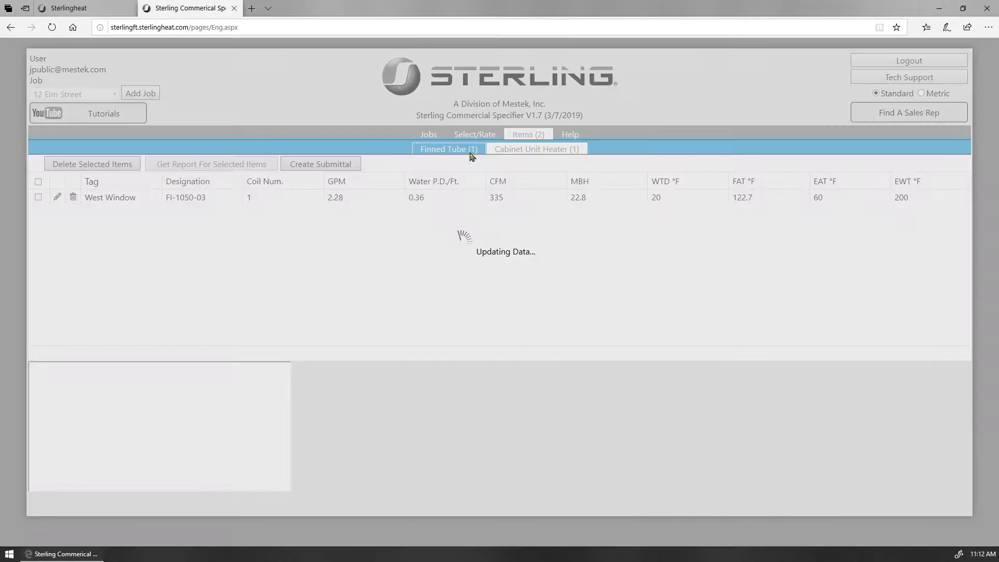
pyautogui.click(536, 149)
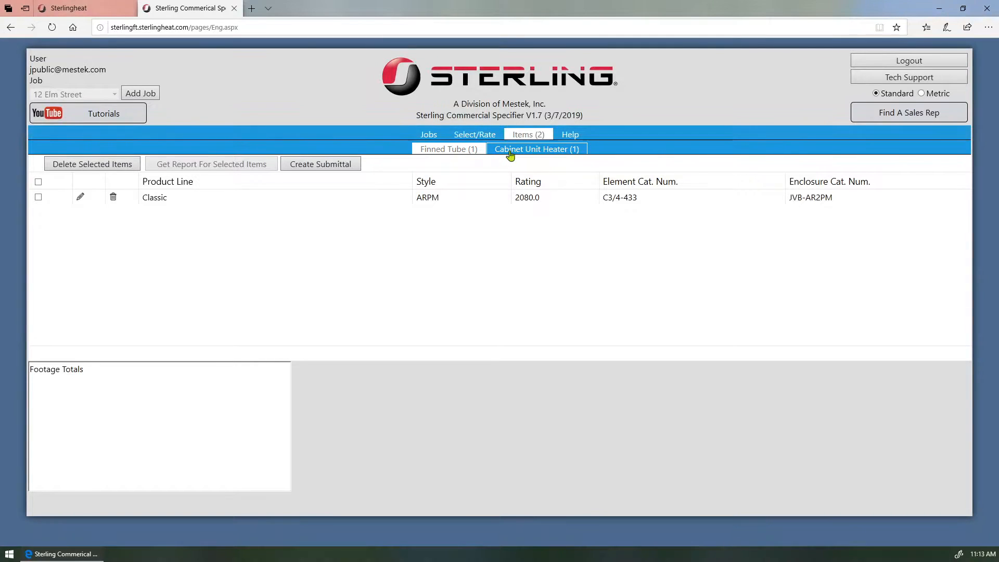
pyautogui.click(447, 149)
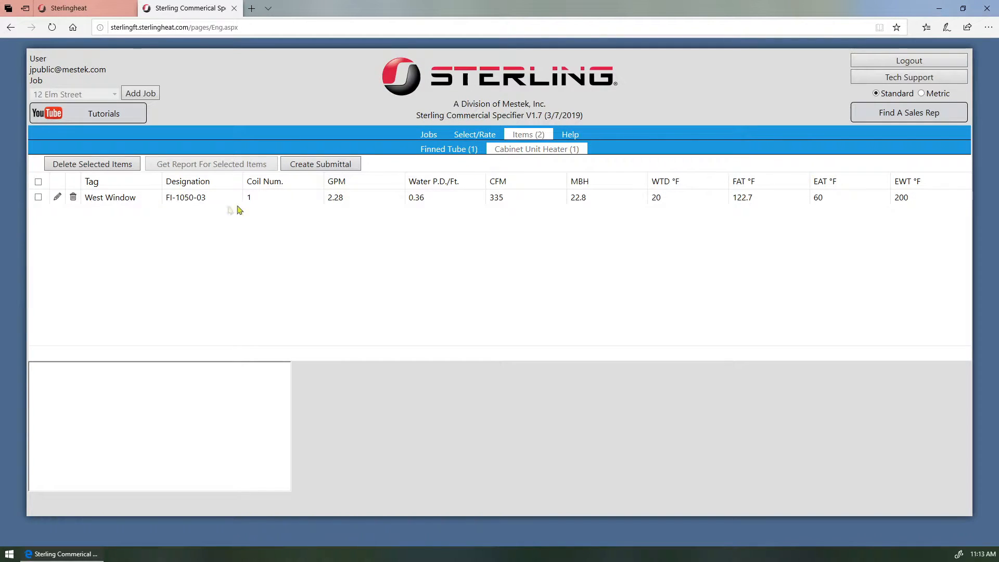
# Tick the West Window finned tube item in the items list.
pyautogui.click(56, 196)
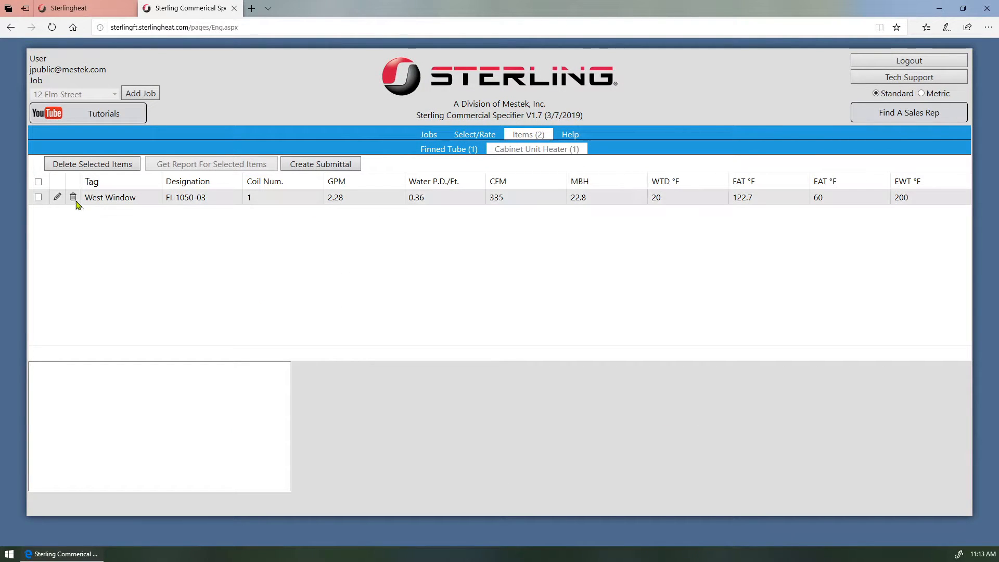
pyautogui.moveTo(185, 247)
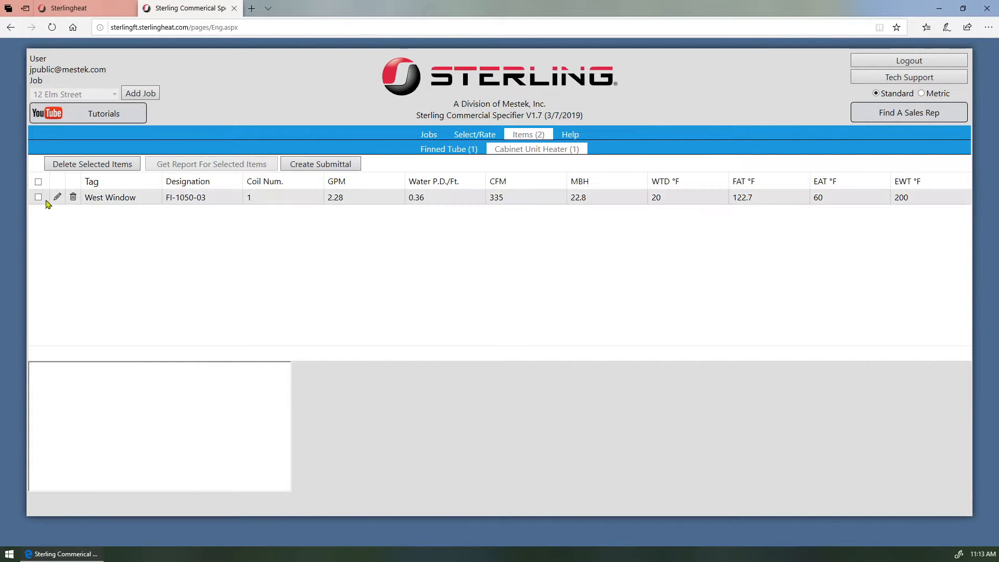
pyautogui.click(38, 196)
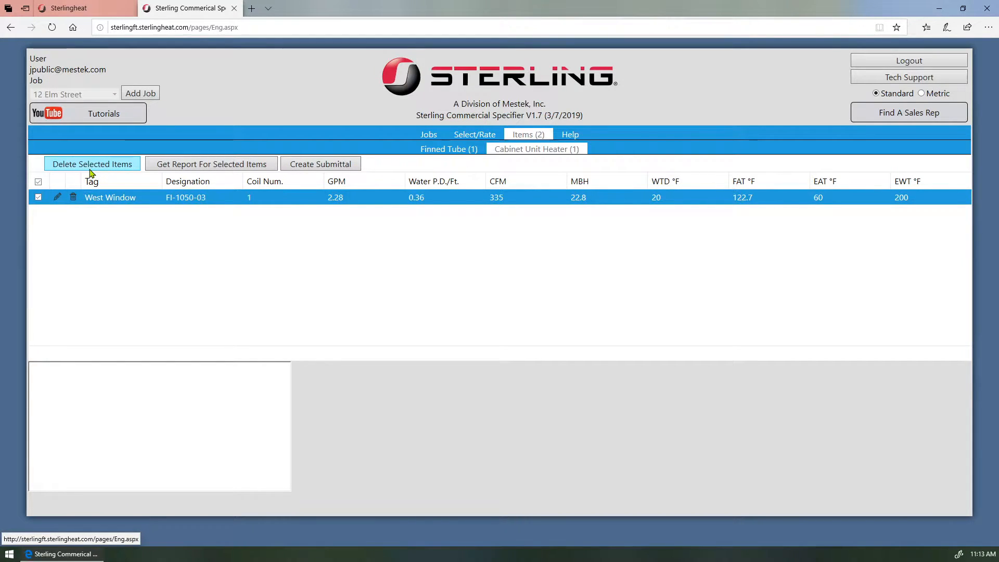
pyautogui.moveTo(201, 177)
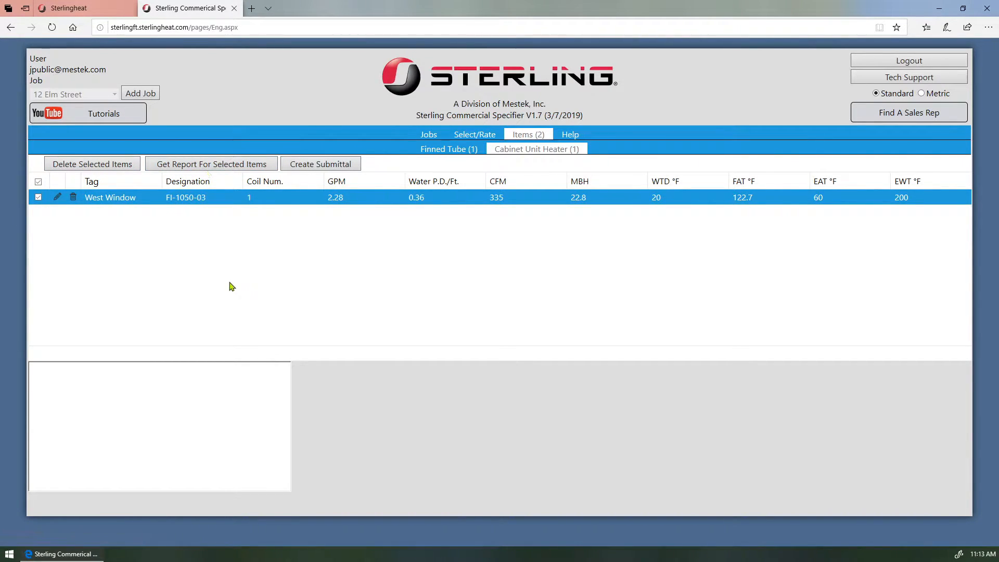
pyautogui.moveTo(303, 198)
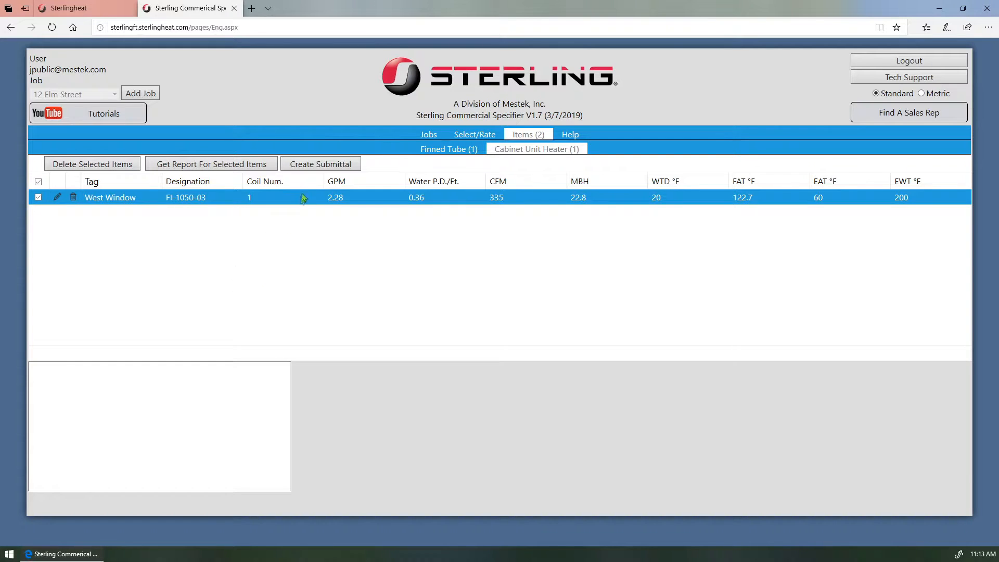
pyautogui.moveTo(320, 163)
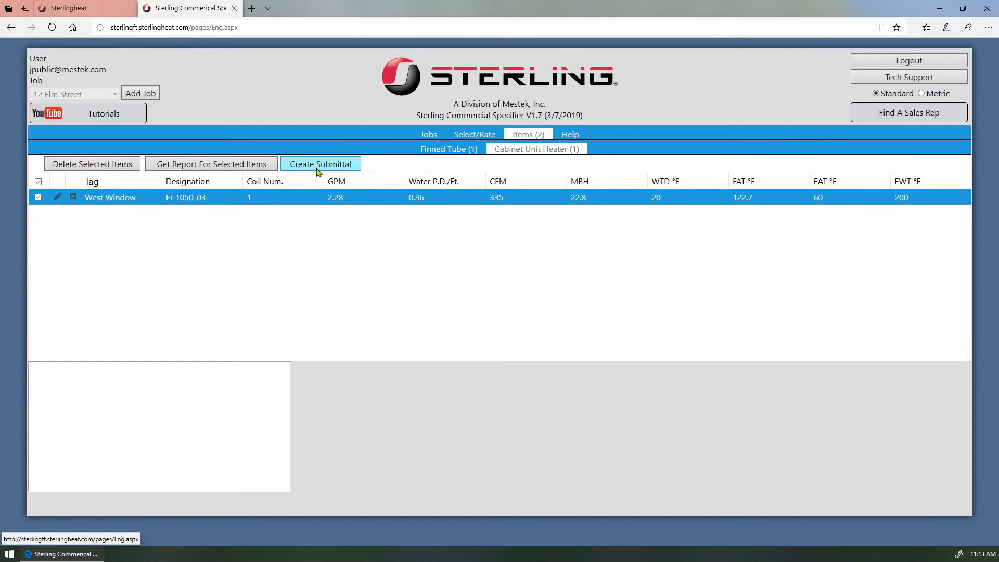
pyautogui.click(320, 163)
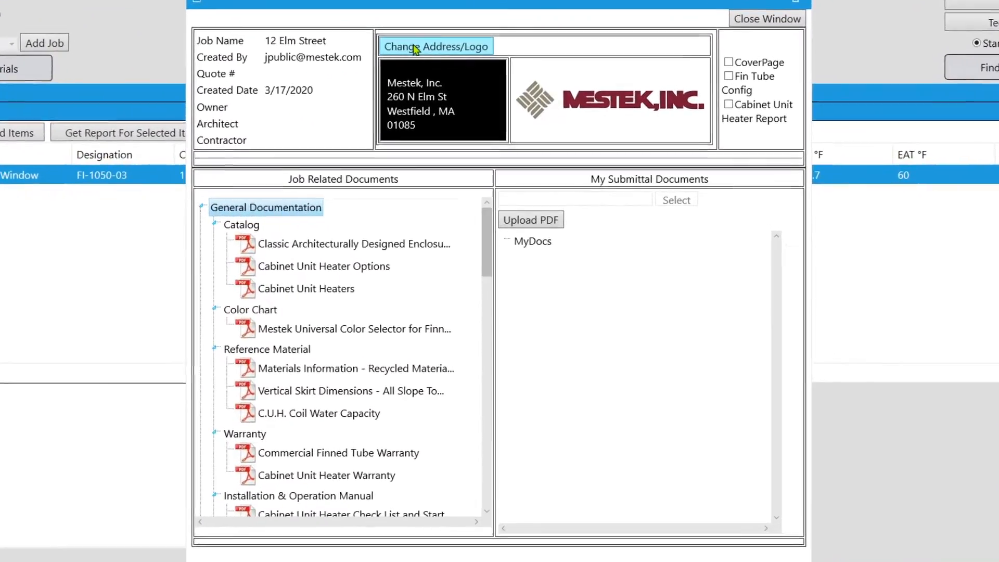
pyautogui.click(437, 46)
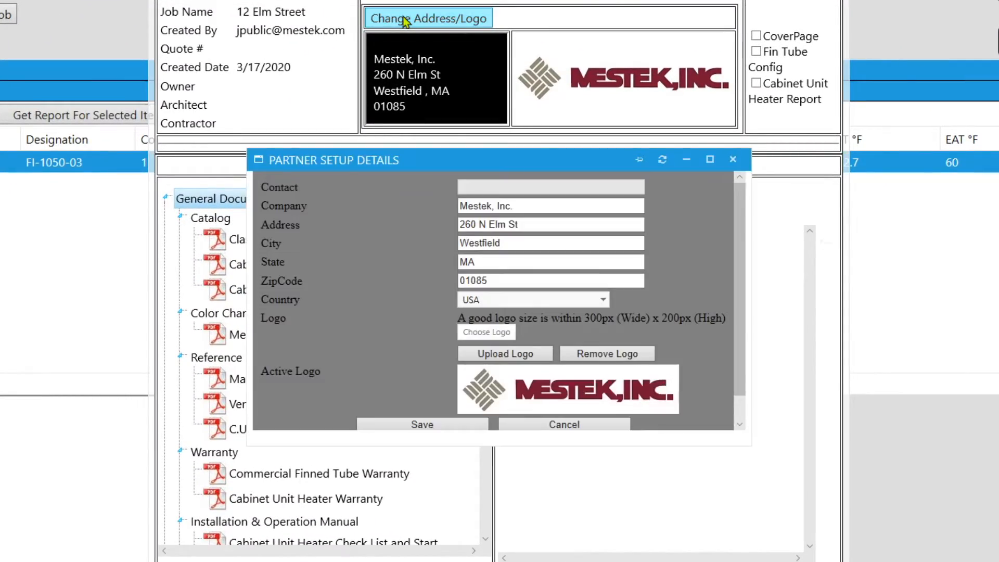
pyautogui.moveTo(380, 42)
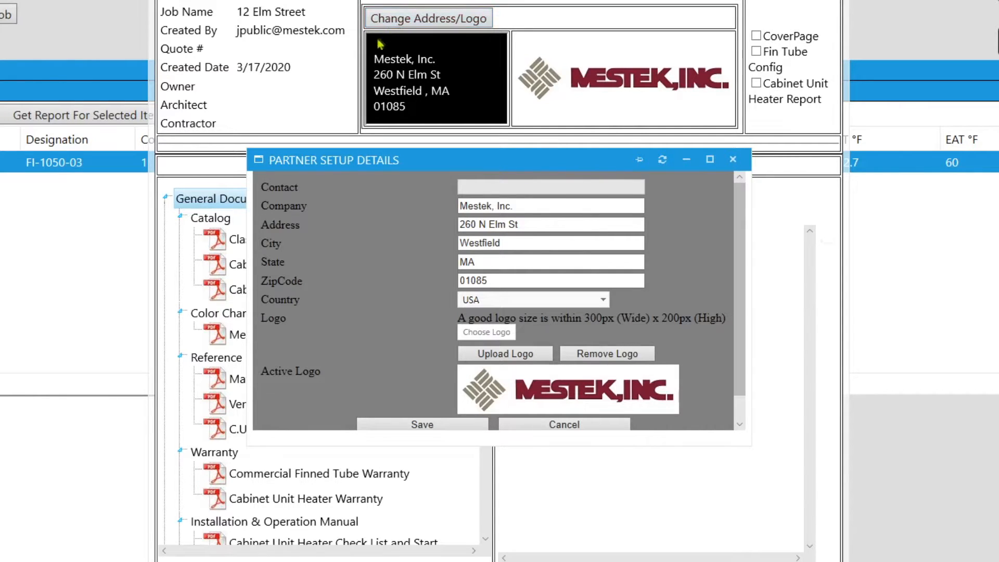
pyautogui.moveTo(303, 95)
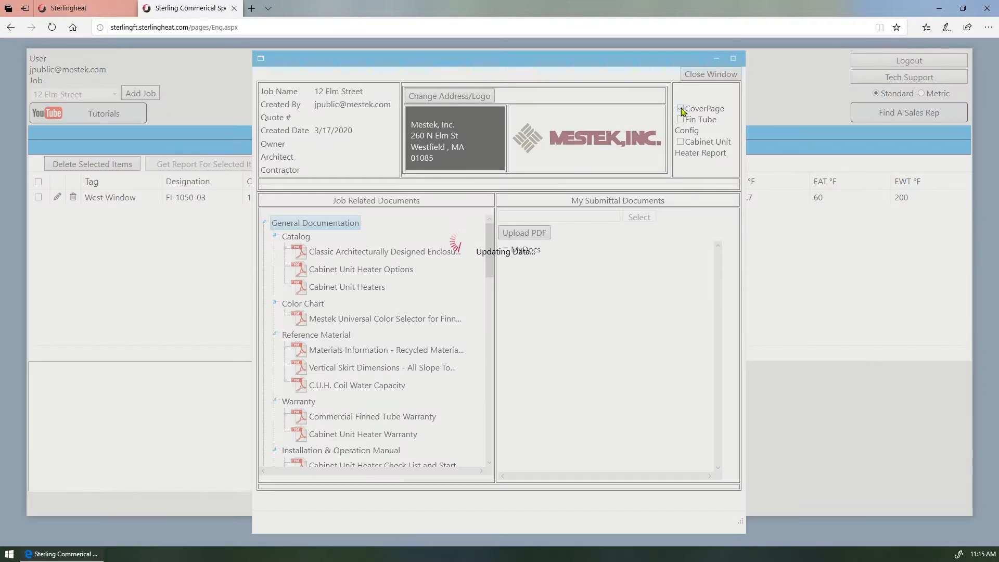
# Include the cover page and fin tube configuration in the submittal.
pyautogui.click(681, 108)
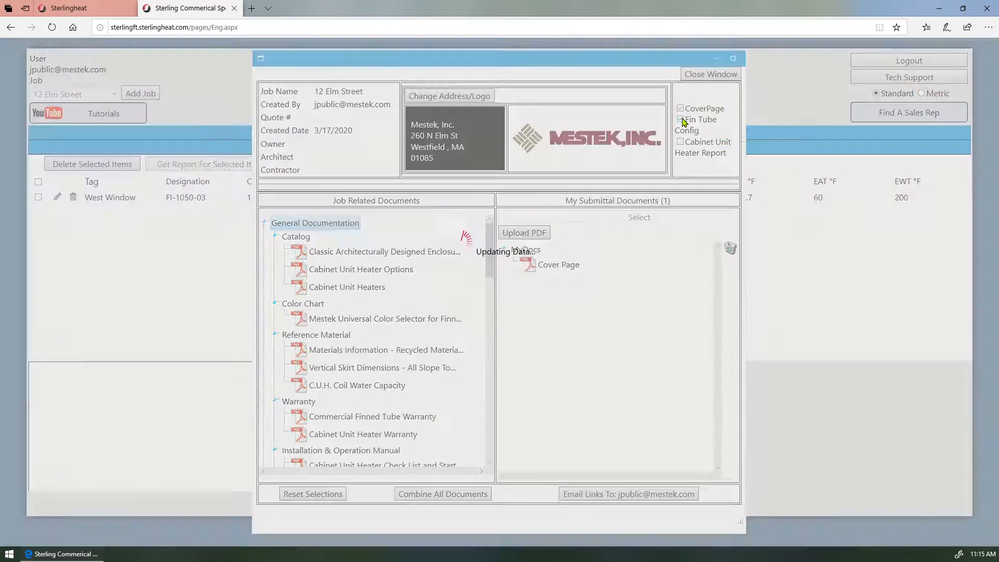
pyautogui.click(680, 120)
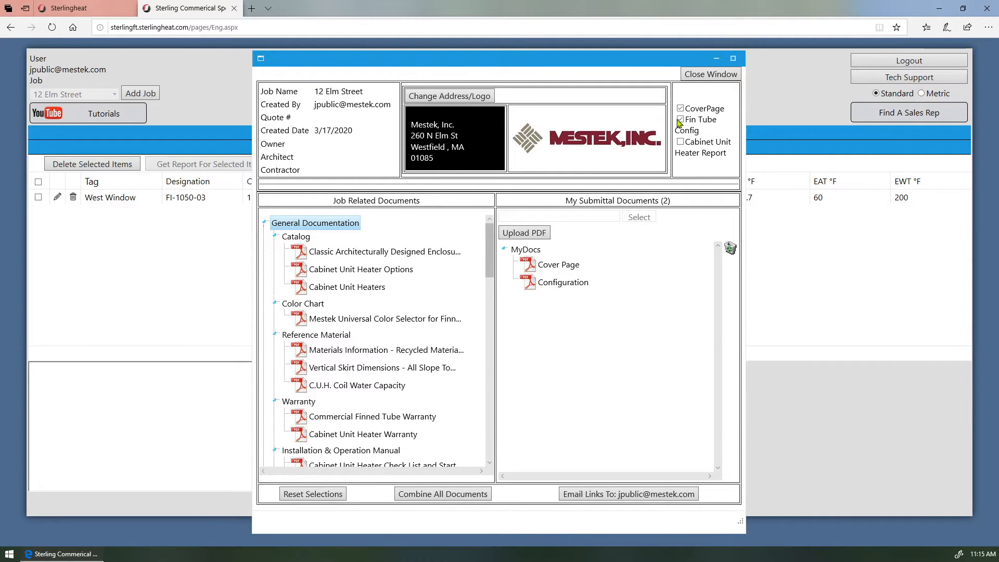
pyautogui.click(681, 119)
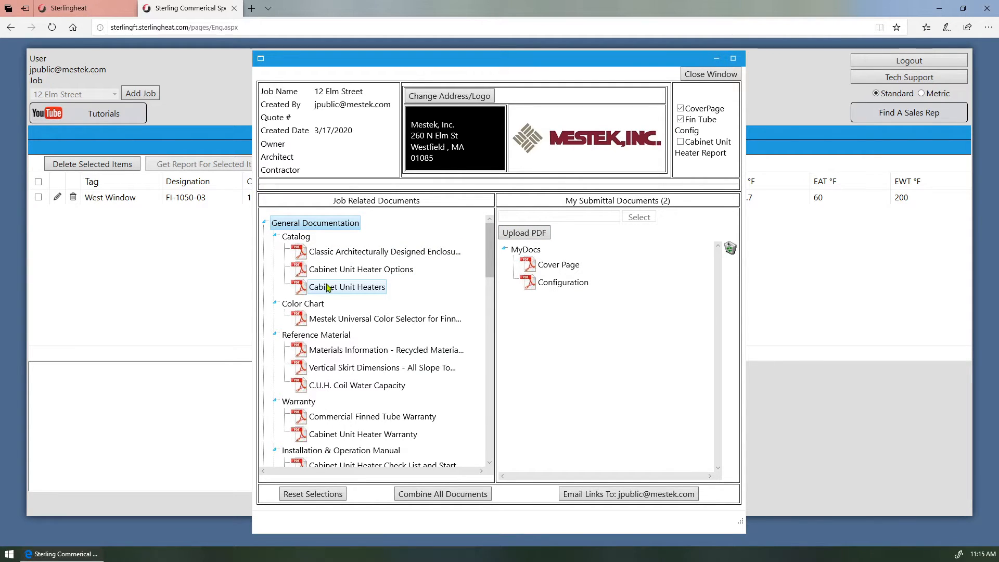
# Add the Cabinet Unit Heaters catalog, color selector and vertical skirt dimensions documents.
pyautogui.click(347, 288)
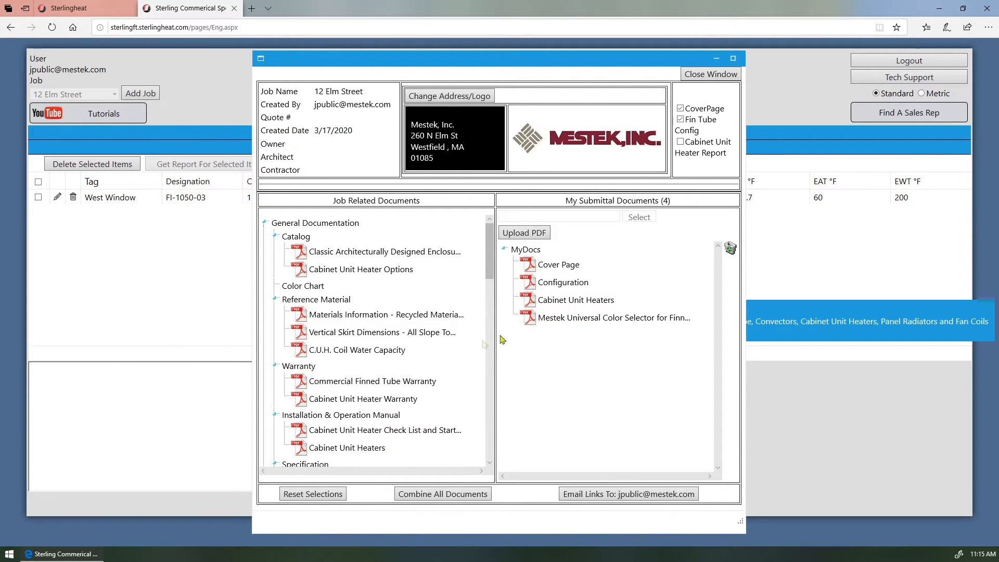
pyautogui.click(614, 318)
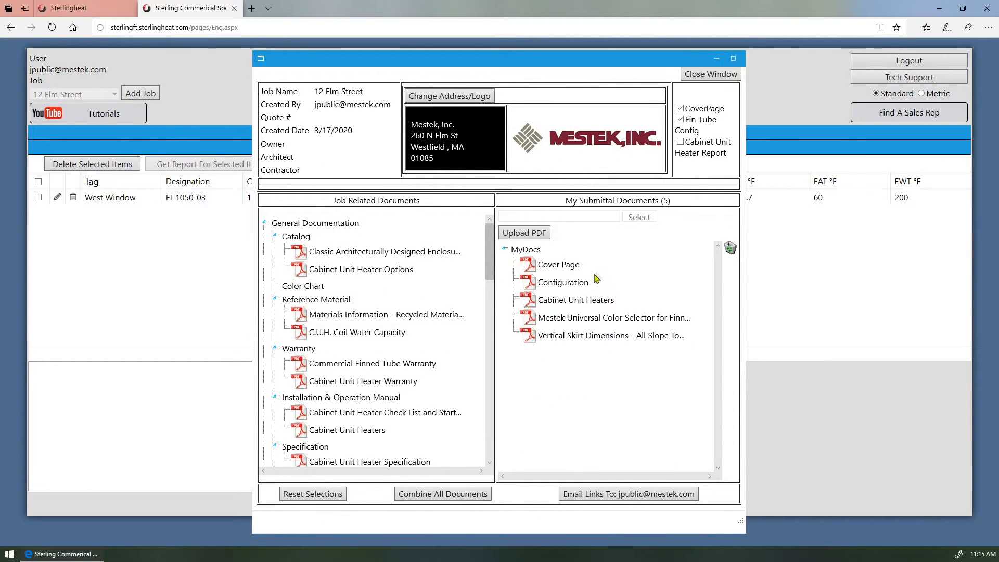
pyautogui.moveTo(644, 228)
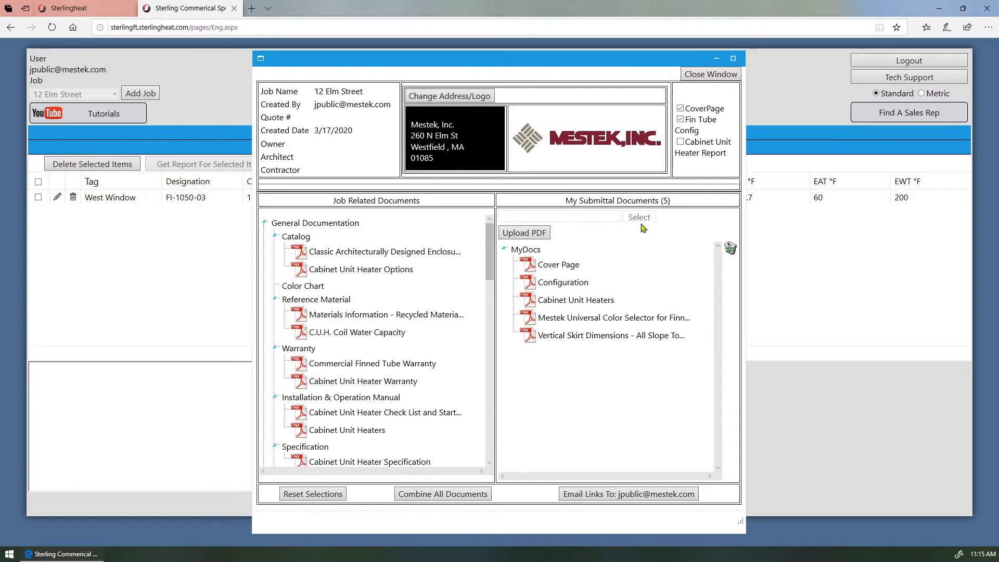
pyautogui.moveTo(570, 246)
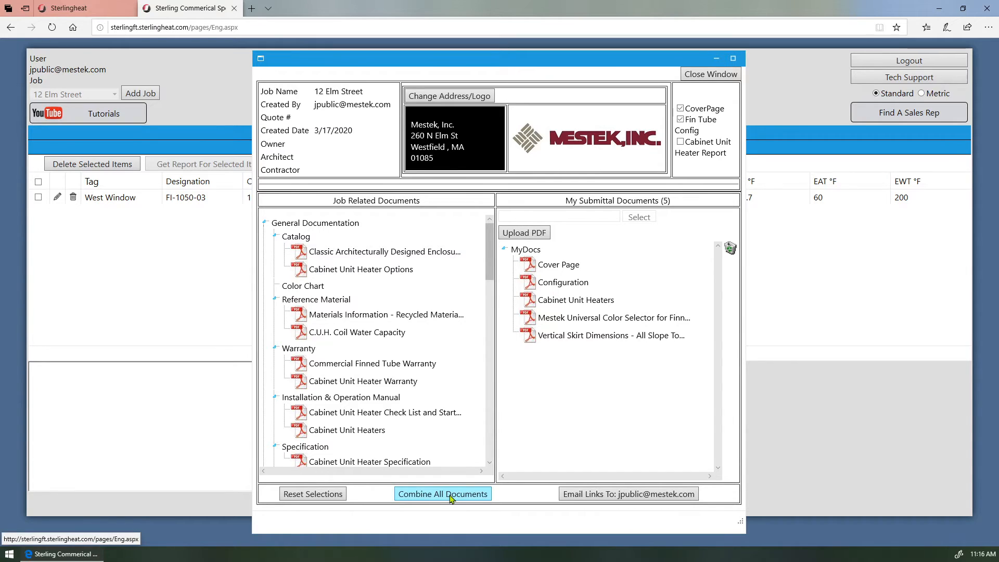
# Combine the five submittal documents into one PDF and get the combined file.
pyautogui.click(442, 494)
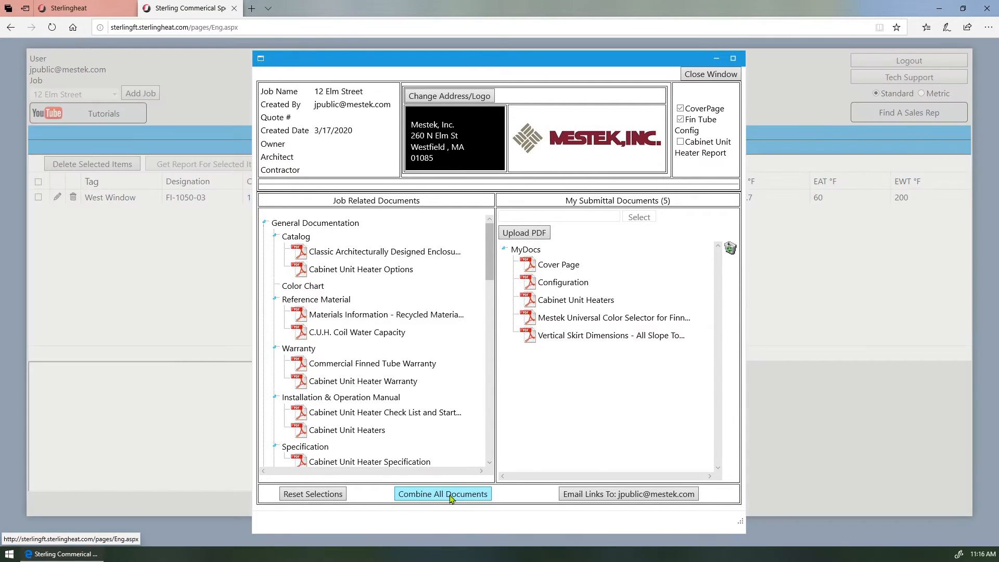
pyautogui.click(443, 493)
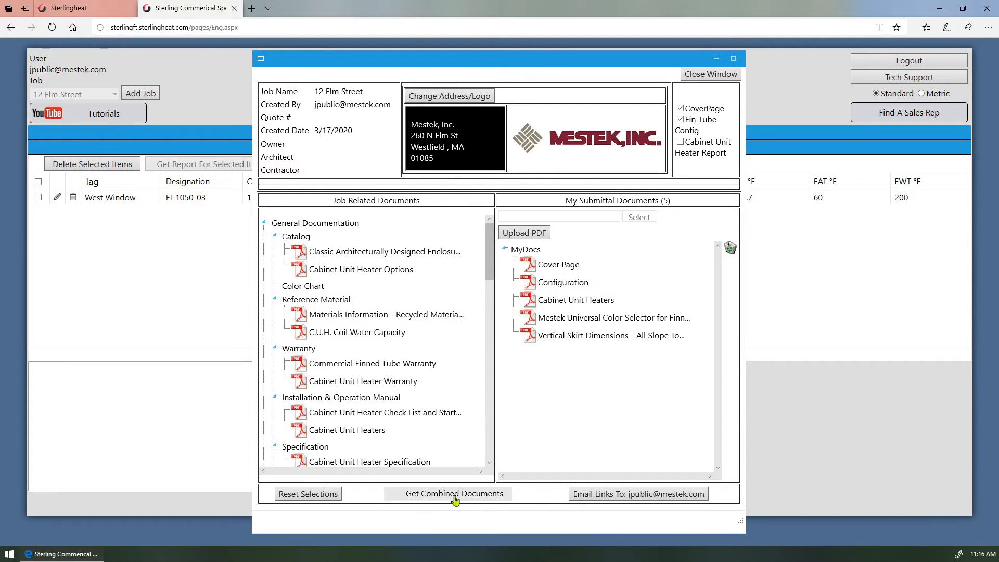
pyautogui.click(455, 493)
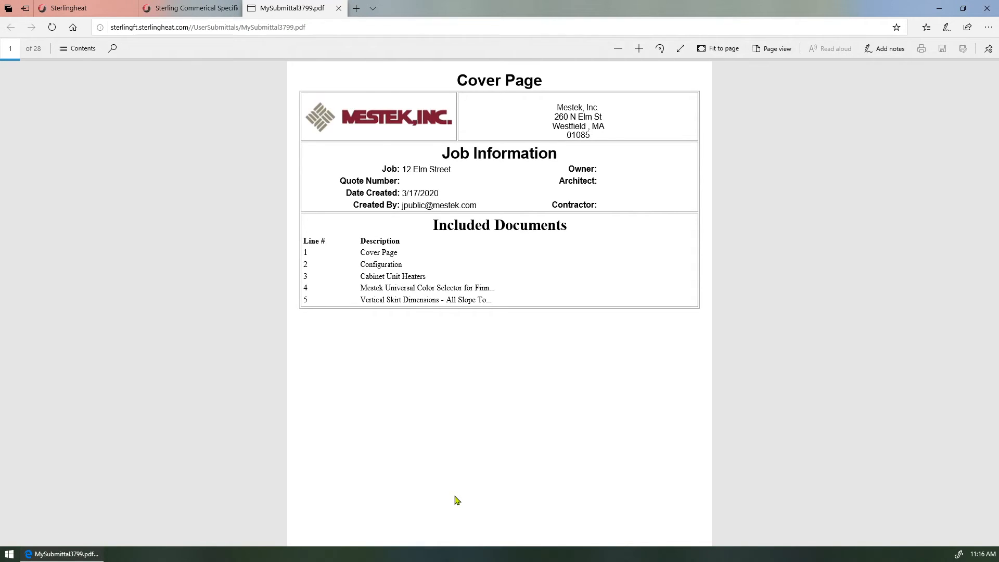
# Scroll the combined submittal PDF down to the catalog pages.
pyautogui.scroll(-3)
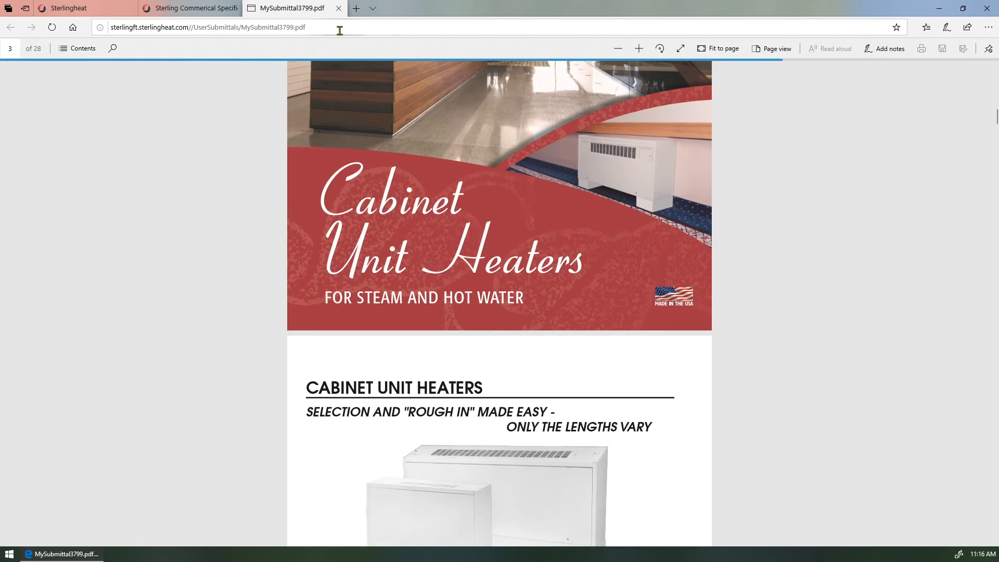
pyautogui.moveTo(340, 9)
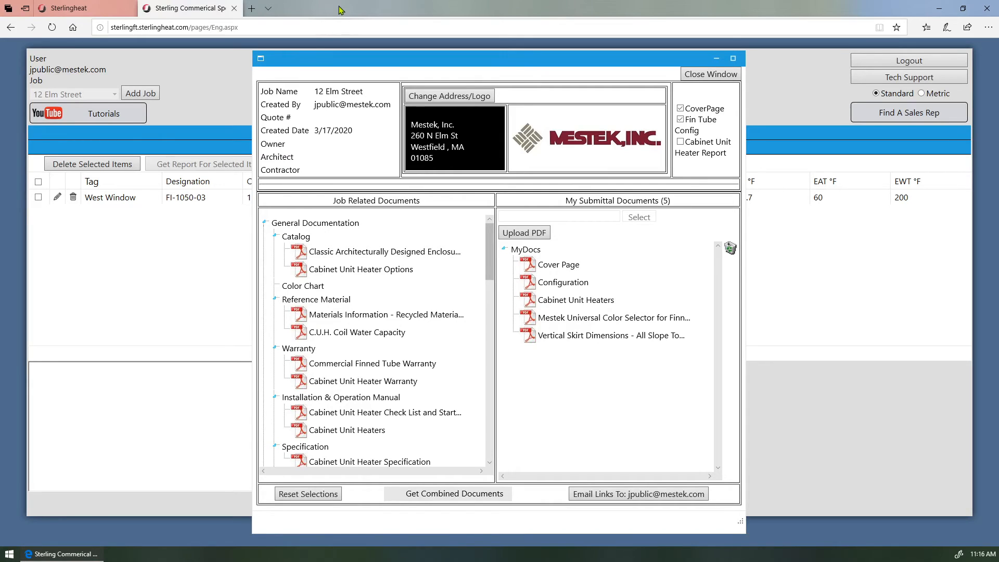
pyautogui.moveTo(444, 382)
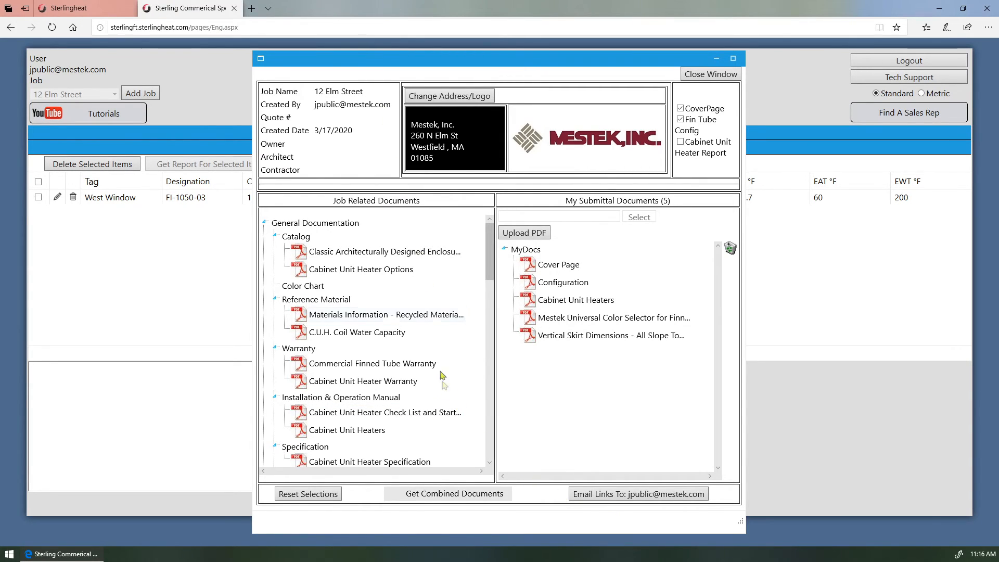
pyautogui.moveTo(635, 509)
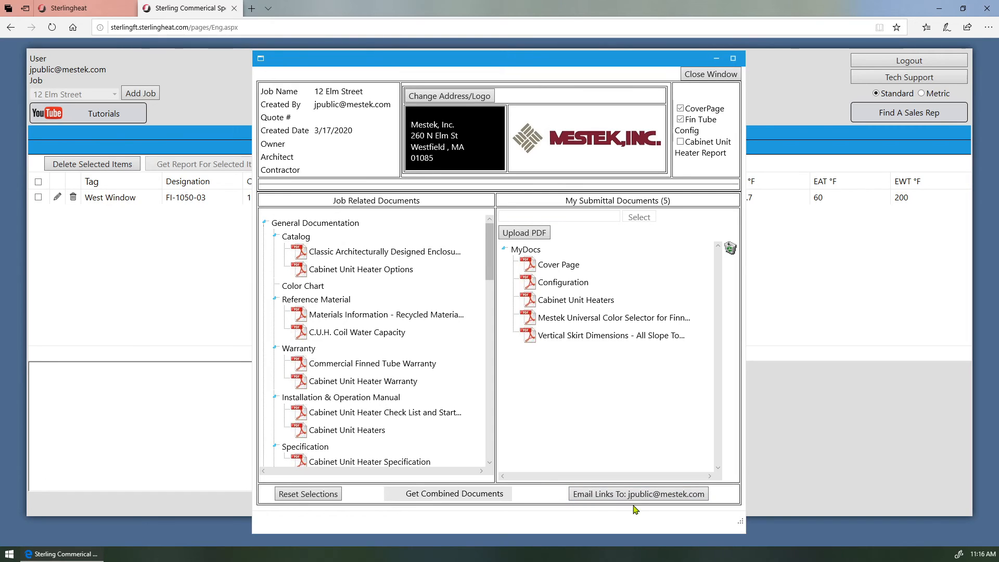